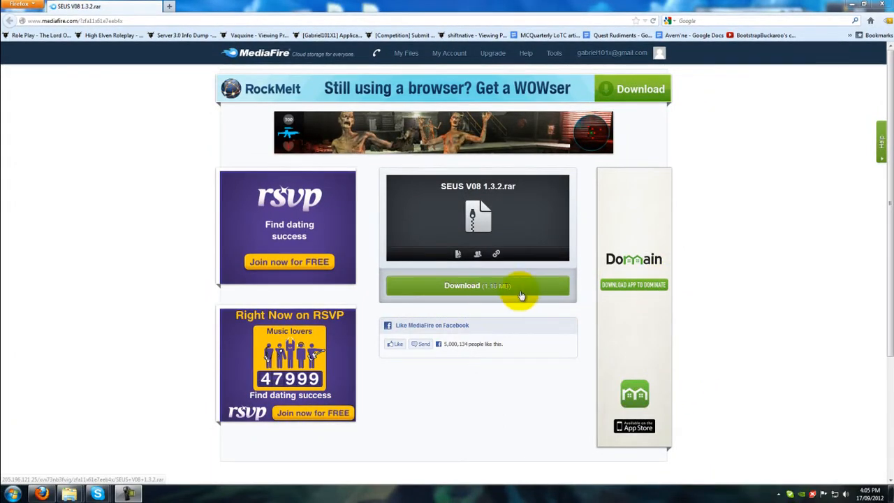
# Step: Download SEUS V08 1.3.2.rar, then run nitrous.jar from SEUS_Shaders to repack the Minecraft jar
pyautogui.click(478, 285)
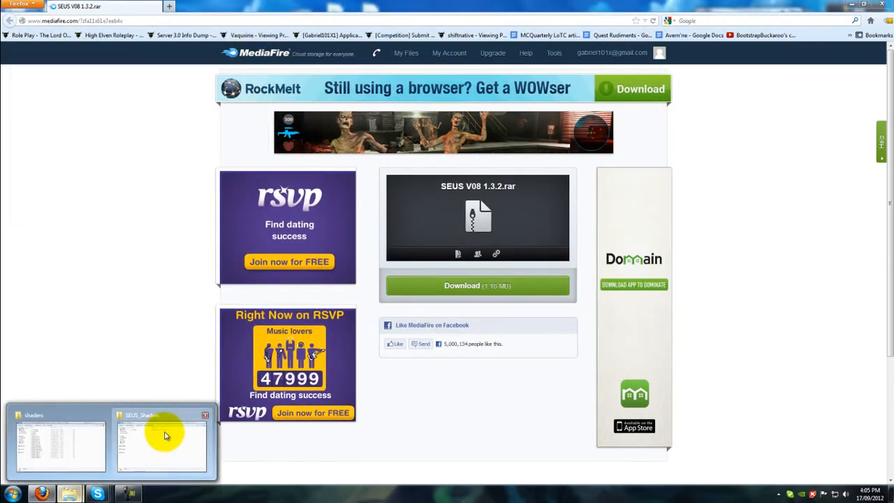
pyautogui.click(163, 435)
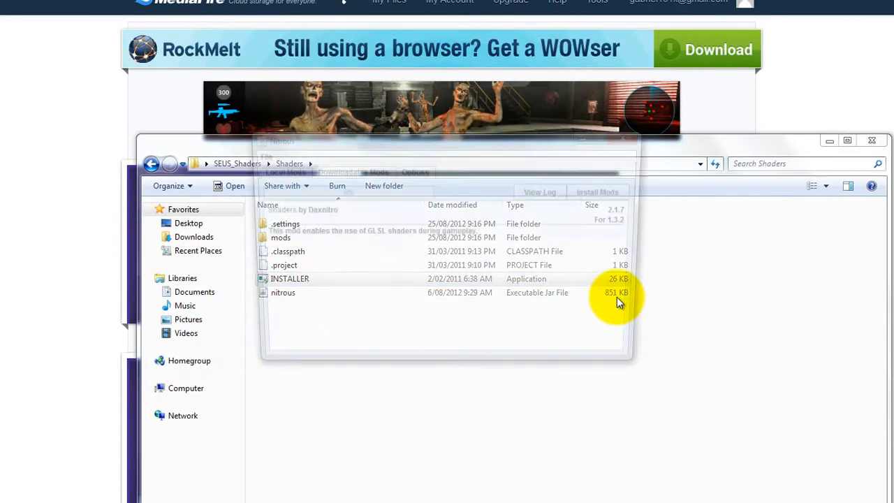
pyautogui.doubleClick(283, 292)
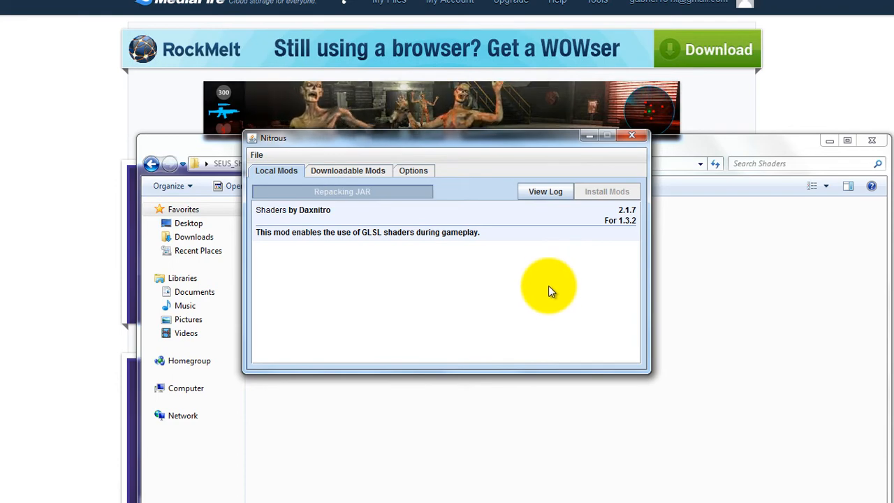
pyautogui.click(607, 192)
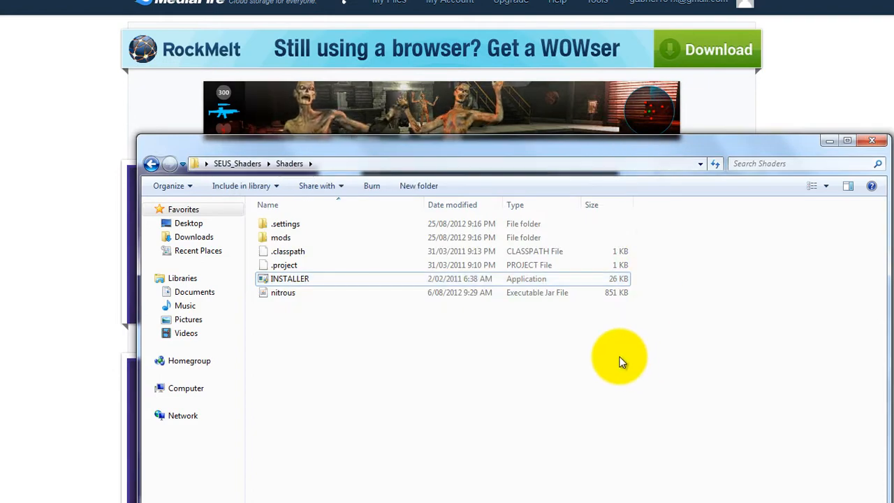
# Step: Run INSTALLER.exe and dismiss the Program Compatibility Assistant warning
pyautogui.doubleClick(290, 279)
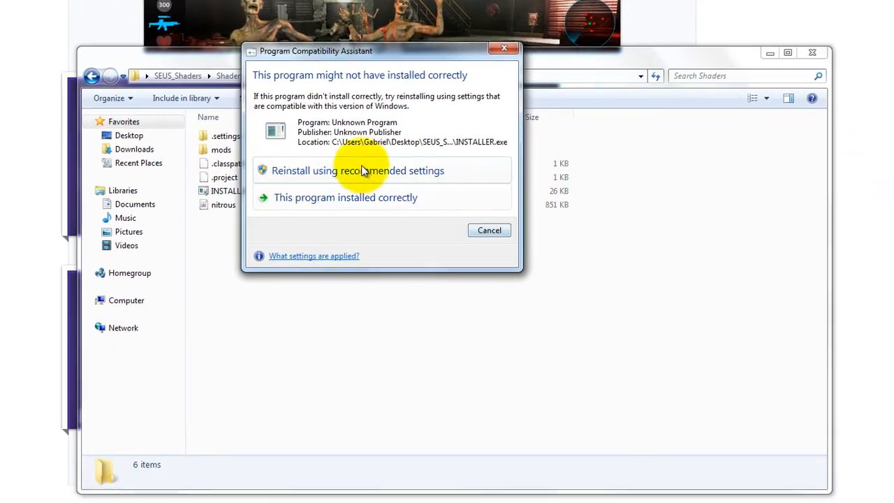
pyautogui.click(346, 198)
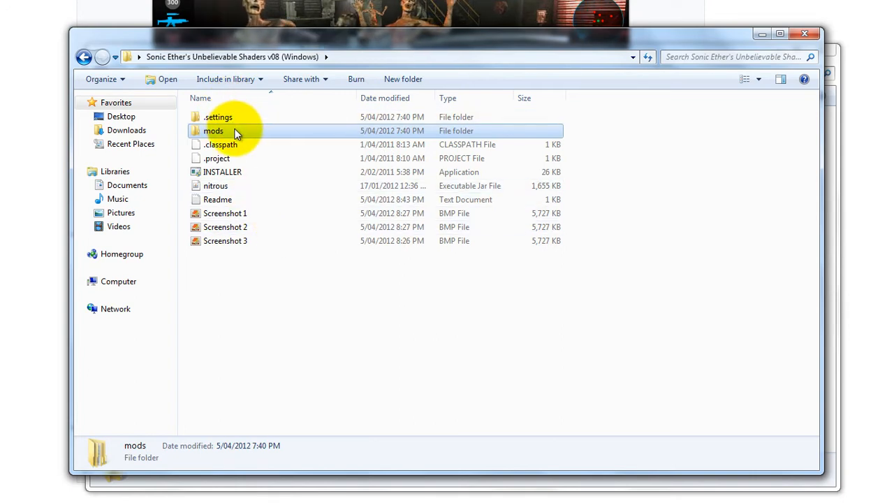
# Step: Browse into the shader pack's mods folder and down to shaders\contents\files
pyautogui.doubleClick(214, 130)
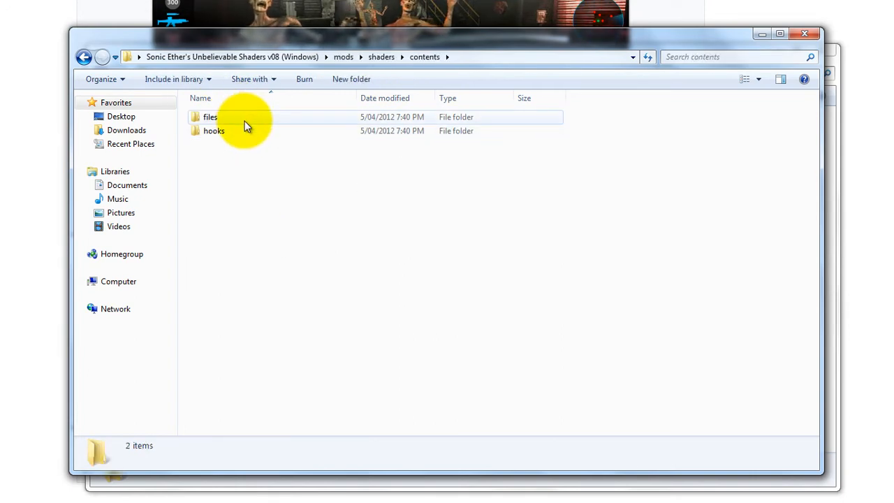
pyautogui.doubleClick(211, 117)
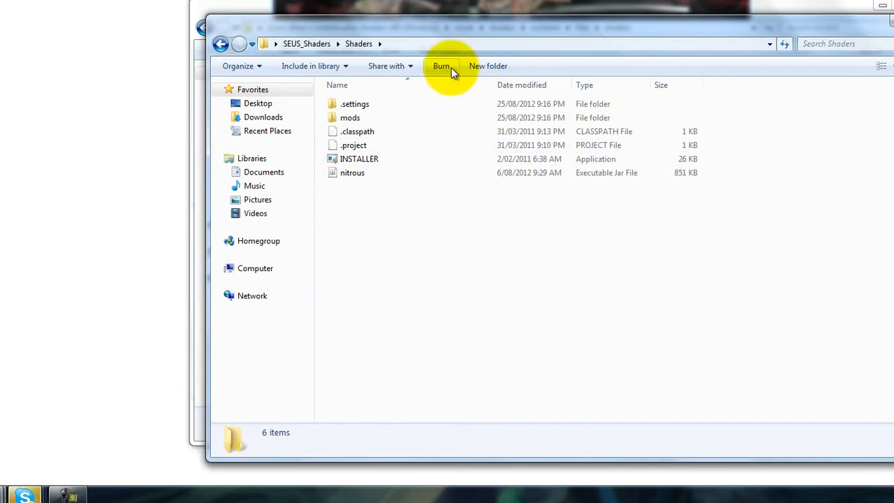
# Step: Open minecraft.jar from %appdata%\.minecraft\bin as an archive in WinRAR
pyautogui.write('%app')
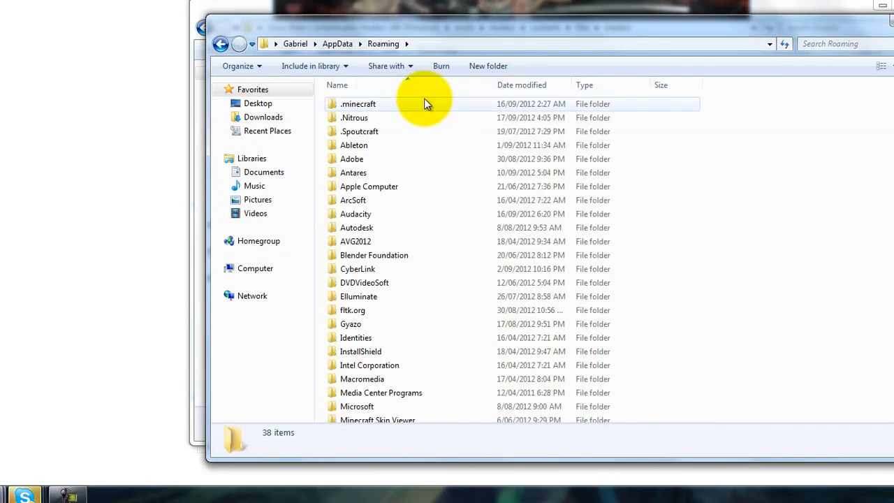
pyautogui.doubleClick(358, 104)
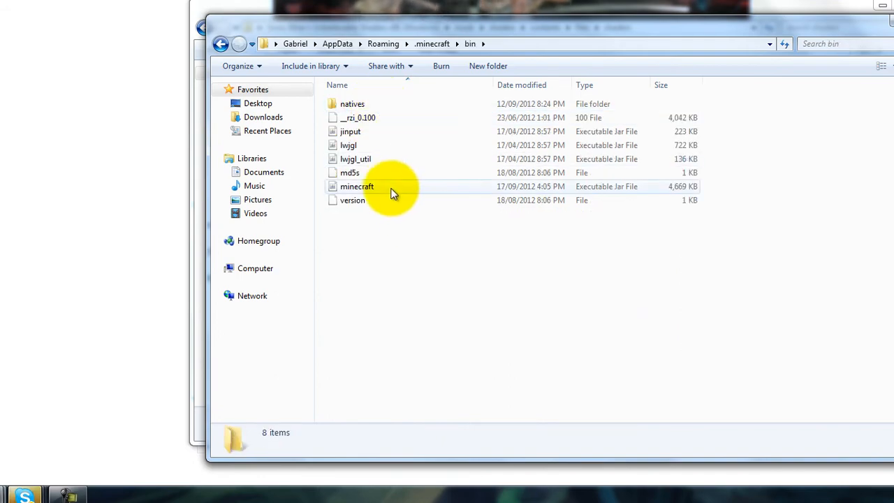
pyautogui.rightClick(357, 187)
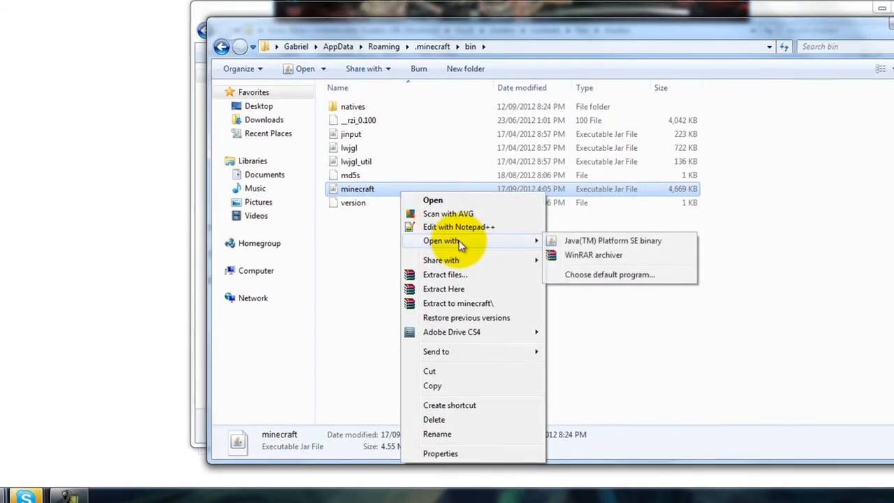
pyautogui.click(593, 255)
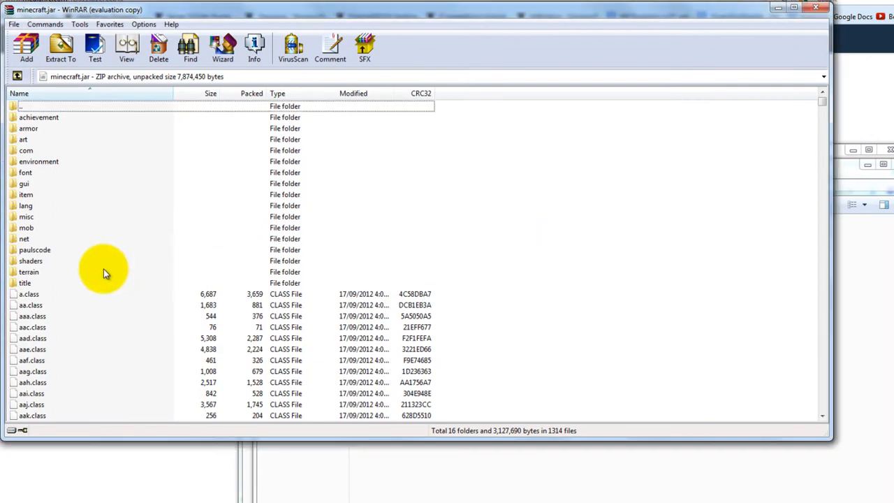
# Step: Paste the SEUS shader files into the jar's shaders folder, replacing the 18 existing files
pyautogui.doubleClick(31, 261)
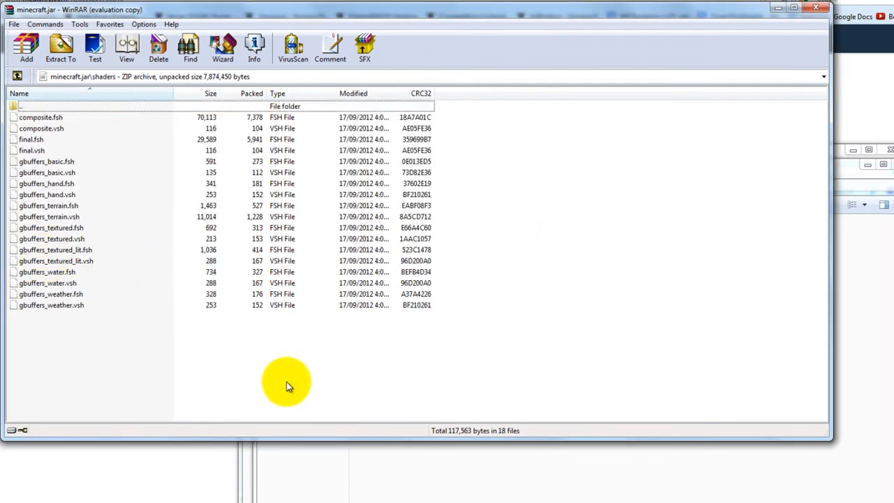
pyautogui.click(28, 49)
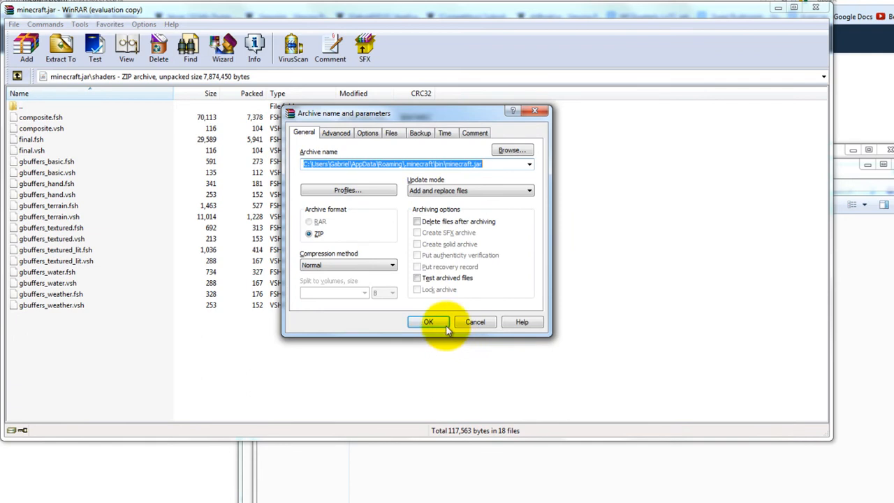
pyautogui.click(428, 322)
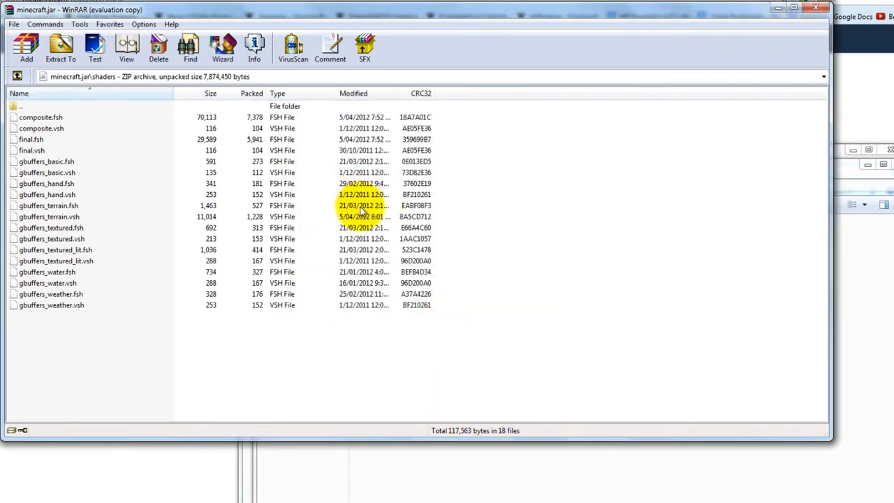
pyautogui.moveTo(695, 251)
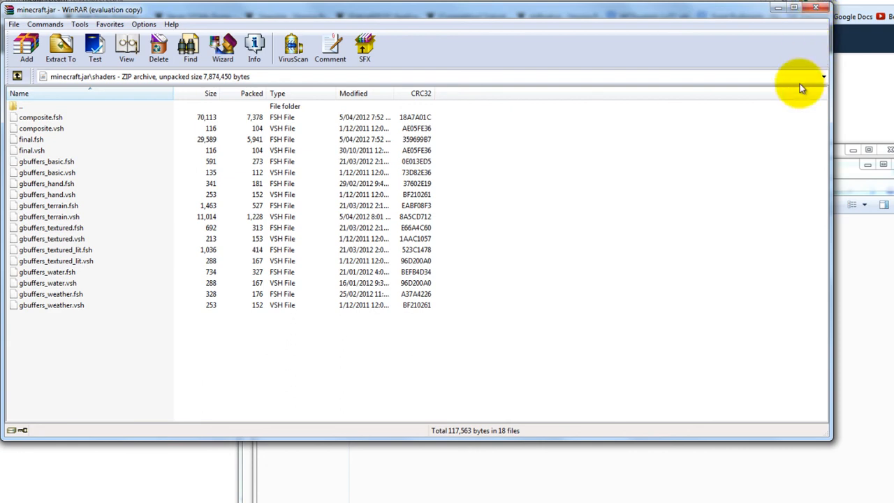
pyautogui.moveTo(706, 163)
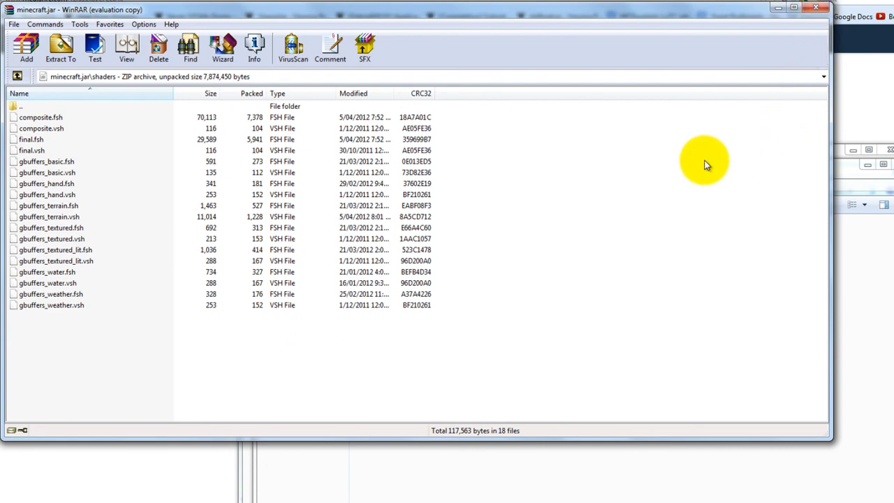